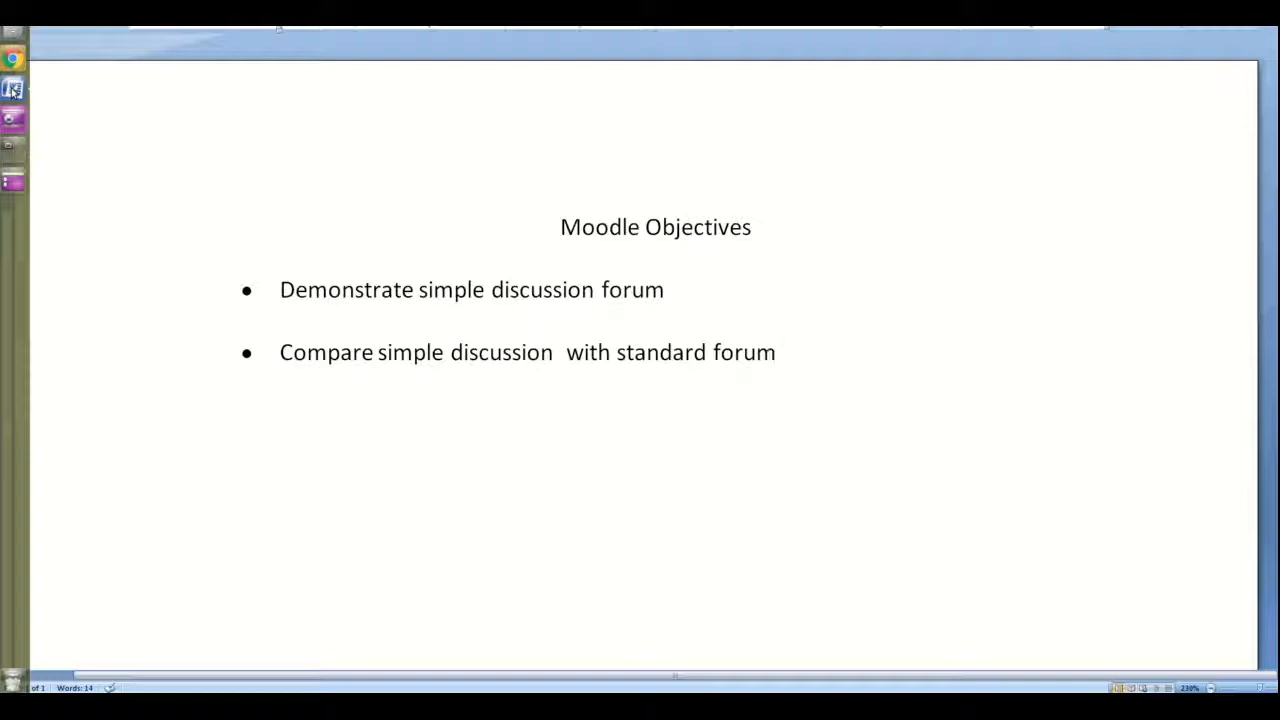
# Add a new Forum activity to Topic 2 of the ENGL5000 course.
pyautogui.click(775, 352)
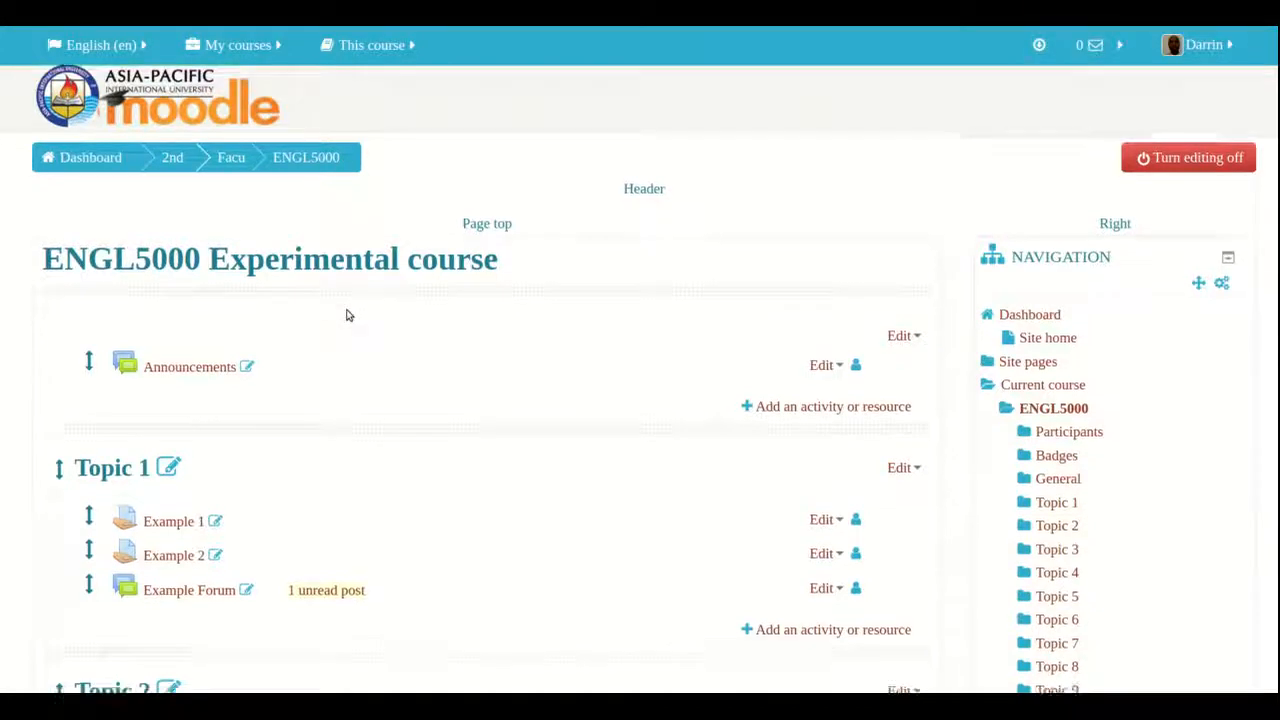
pyautogui.scroll(-3)
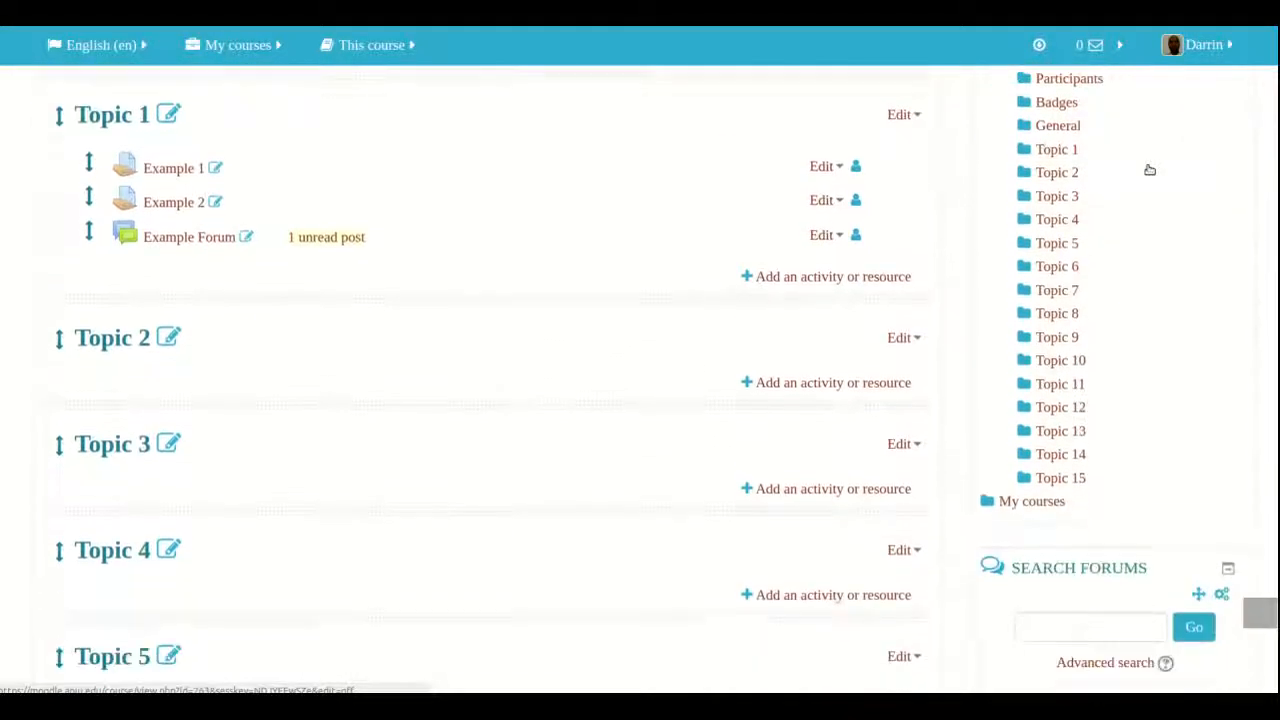
pyautogui.scroll(-3)
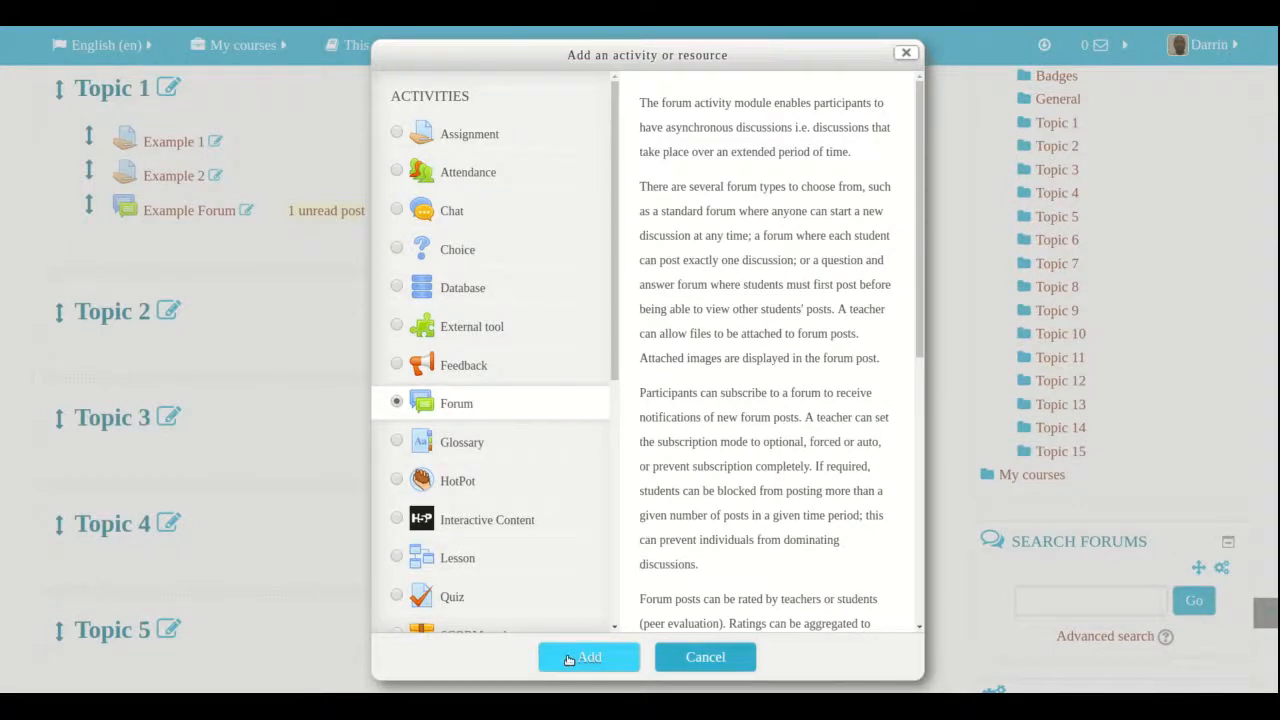
pyautogui.click(588, 657)
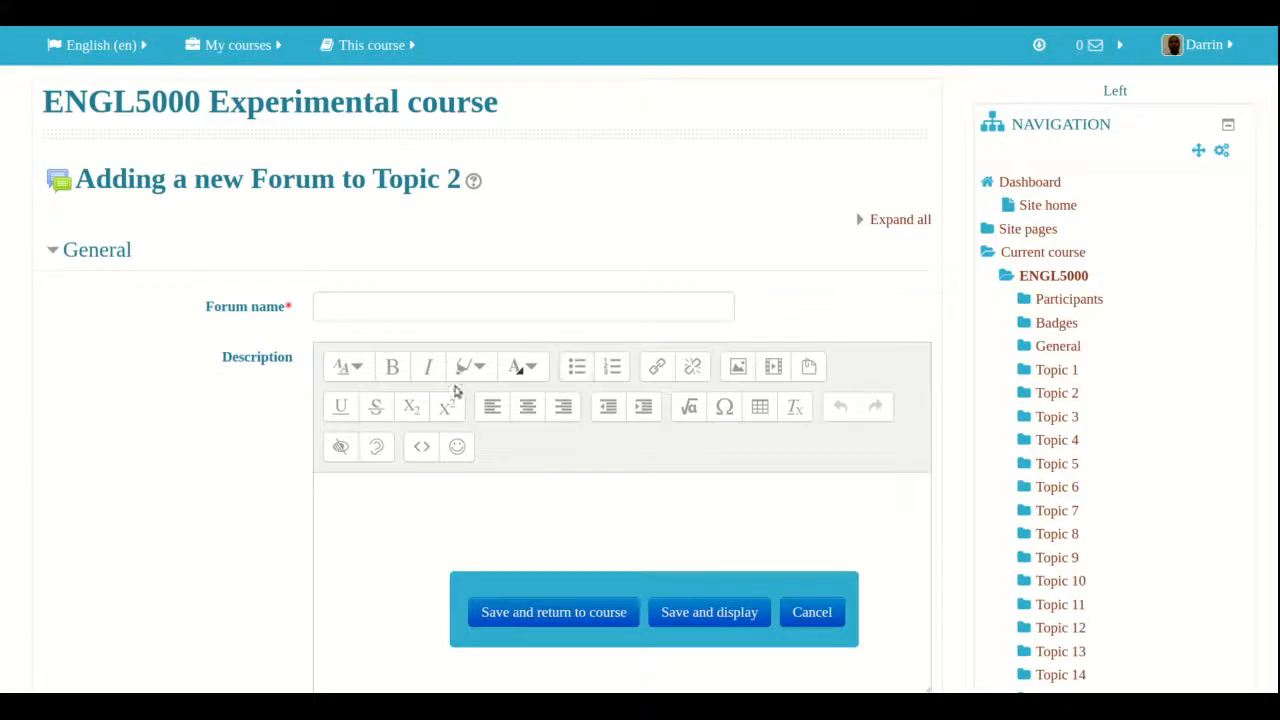
# Name the forum 'Example 2' and set its type to 'A single simple discussion'.
pyautogui.write('Example 2')
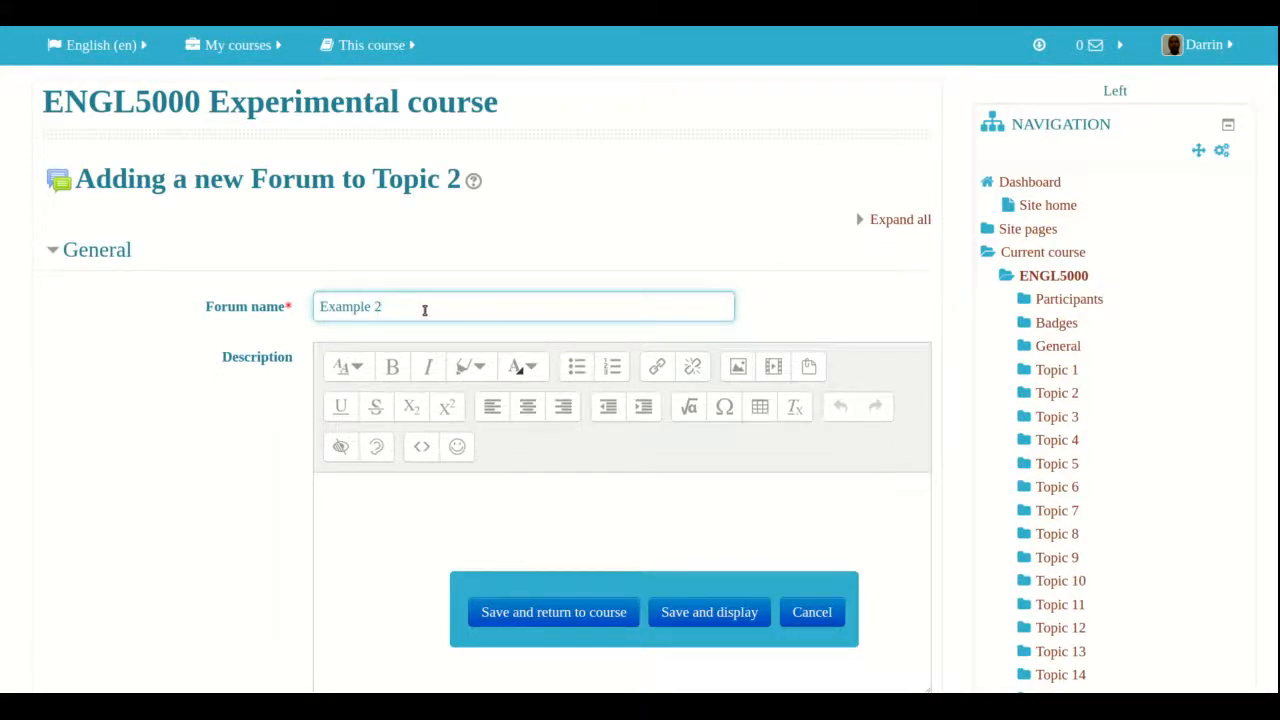
pyautogui.scroll(-3)
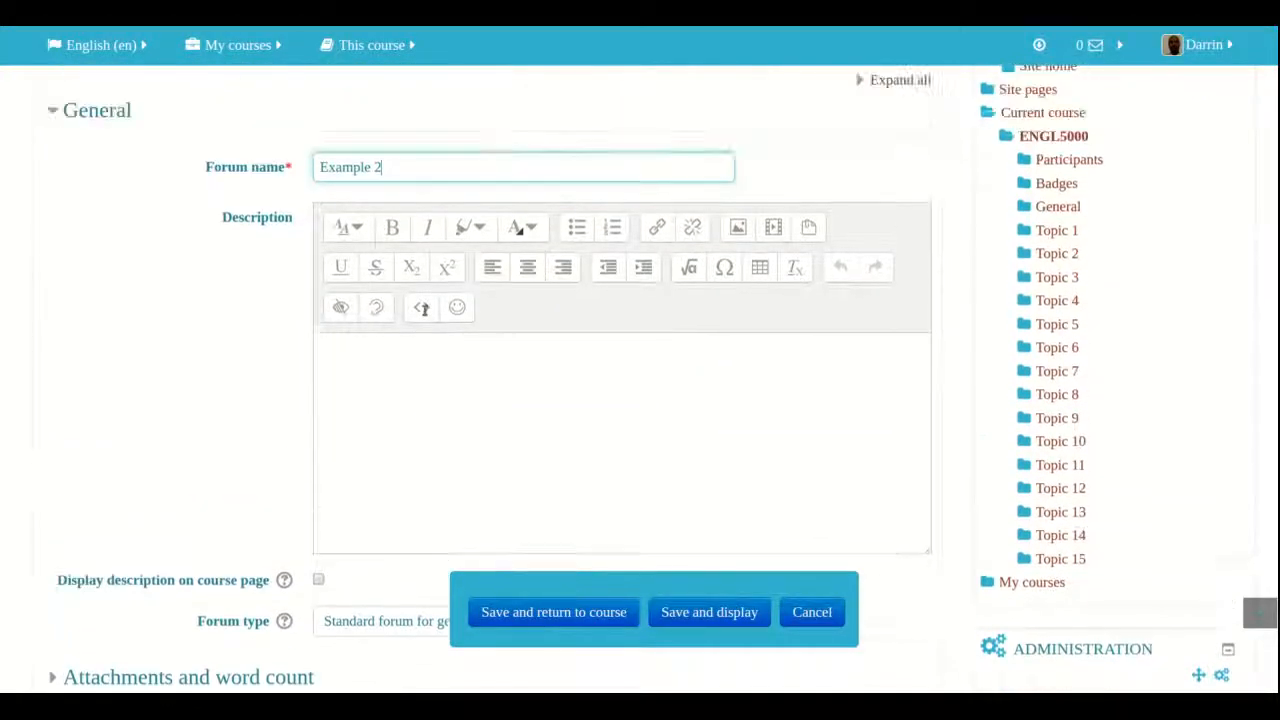
pyautogui.scroll(-3)
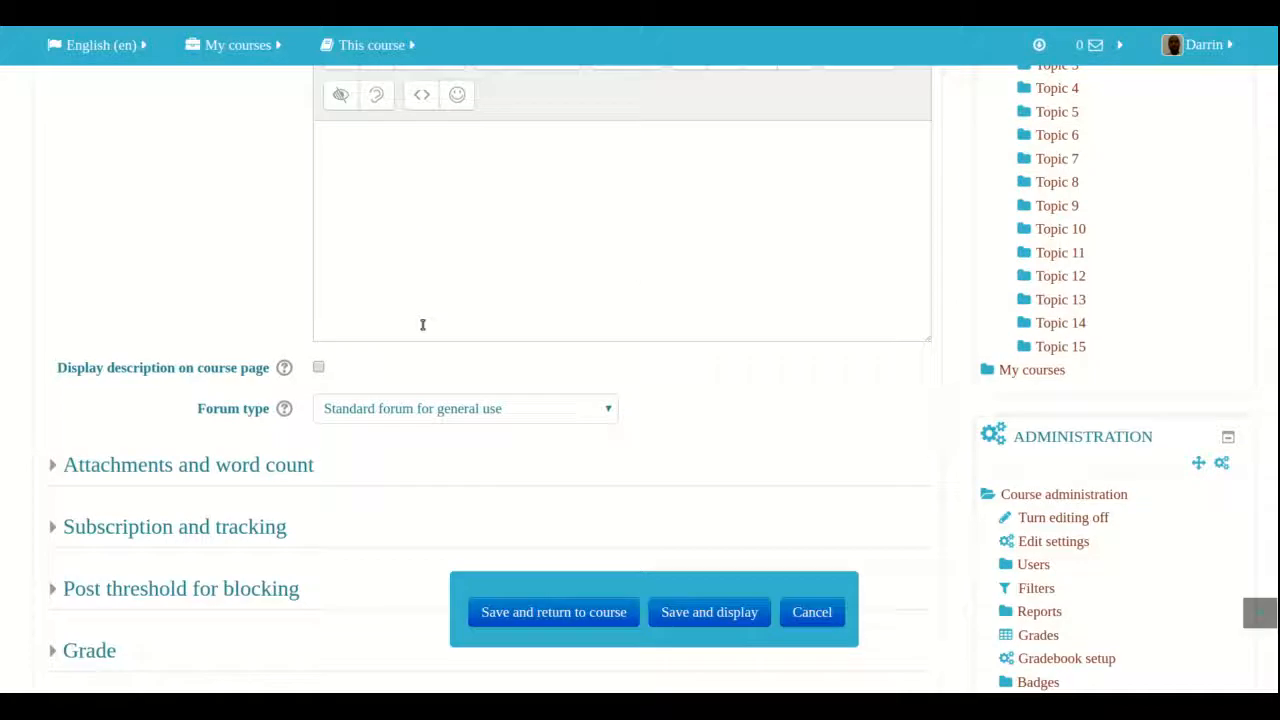
pyautogui.click(465, 408)
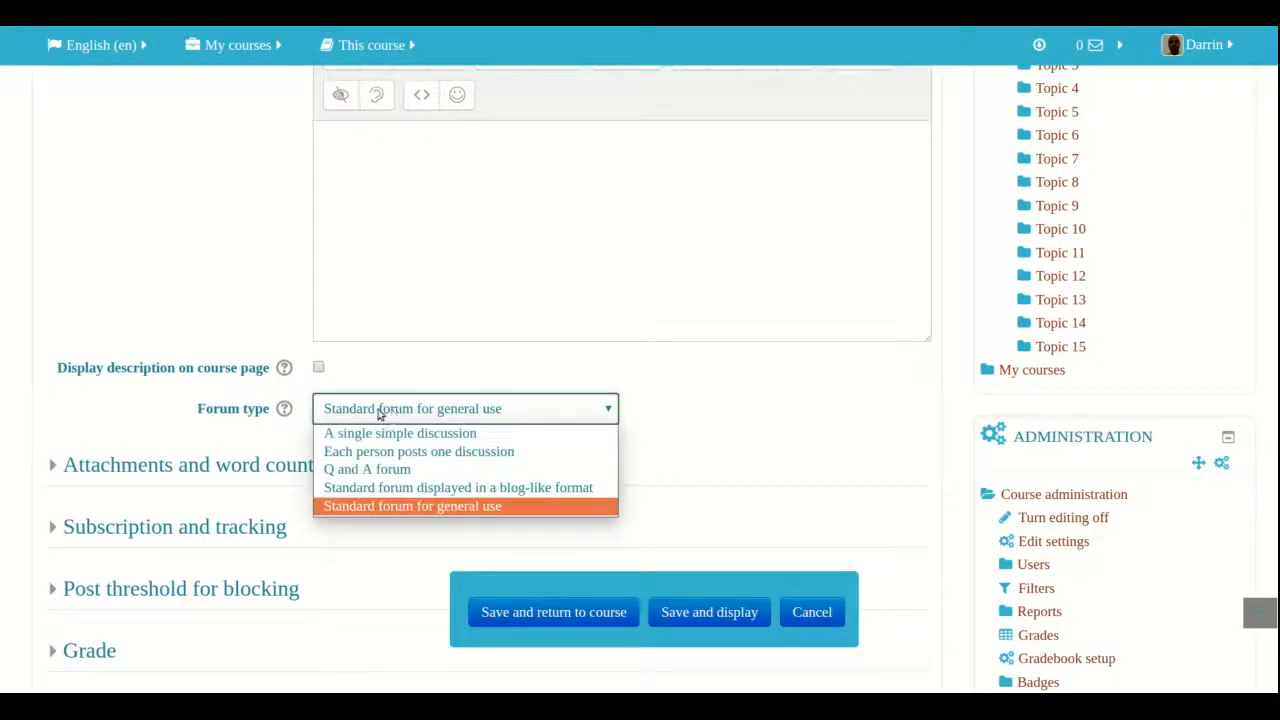
pyautogui.click(400, 433)
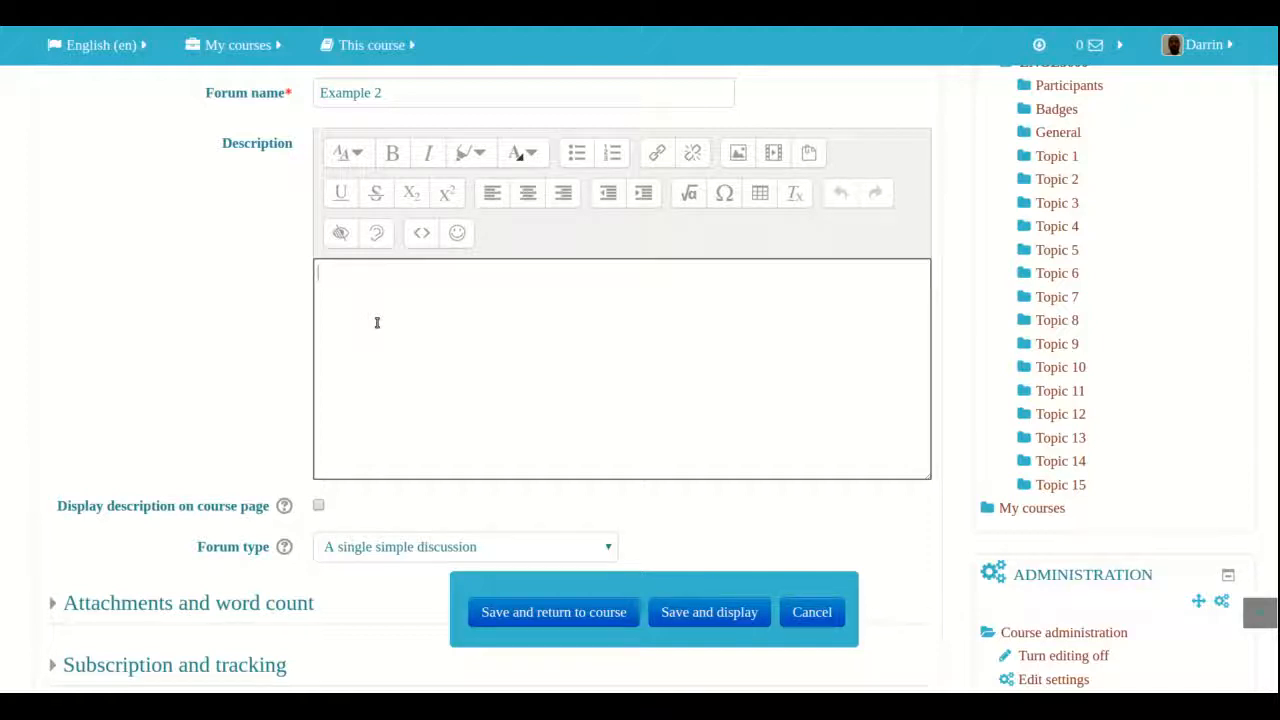
# Enter 'How was your day?' as the Example 2 forum description.
pyautogui.write('How was your')
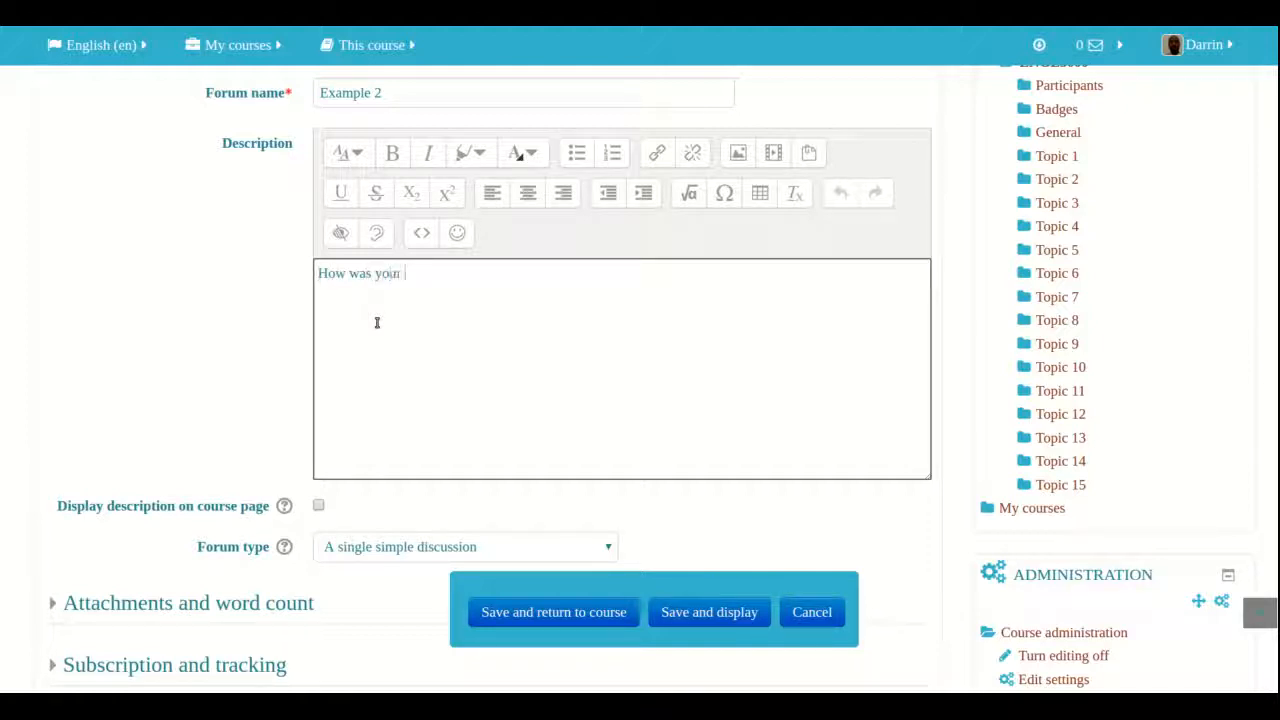
pyautogui.write('day?')
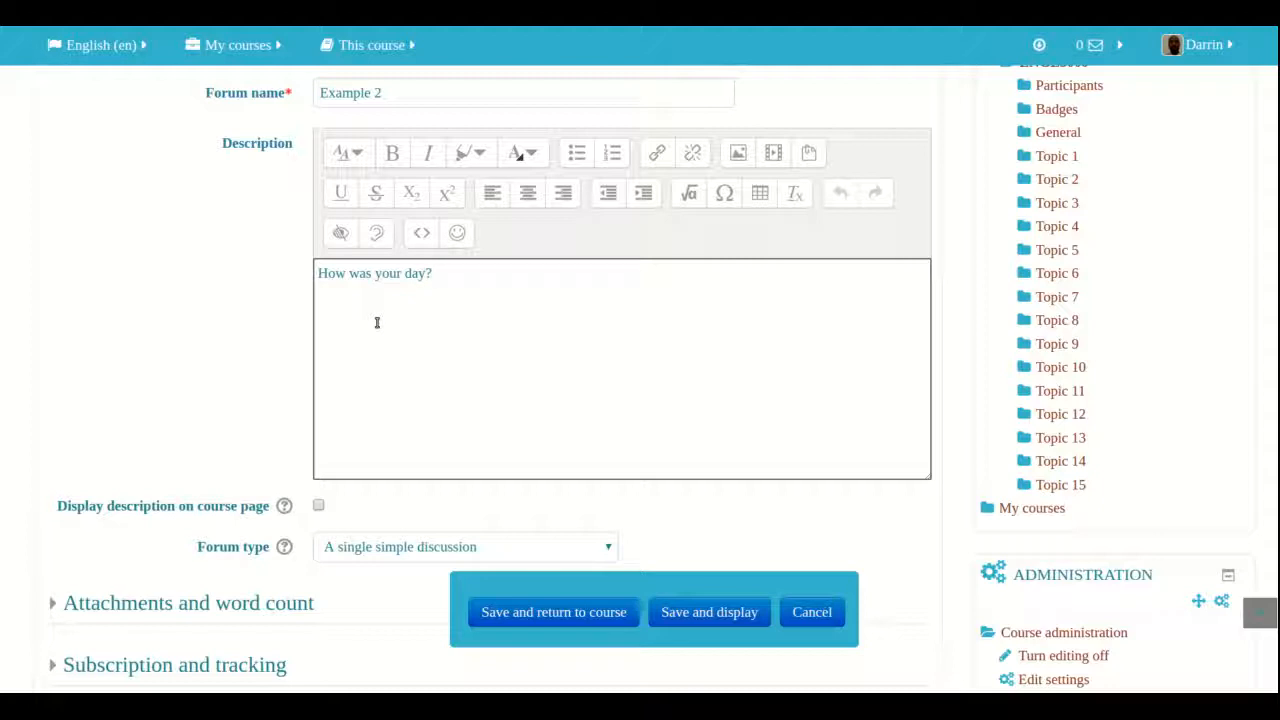
pyautogui.scroll(-3)
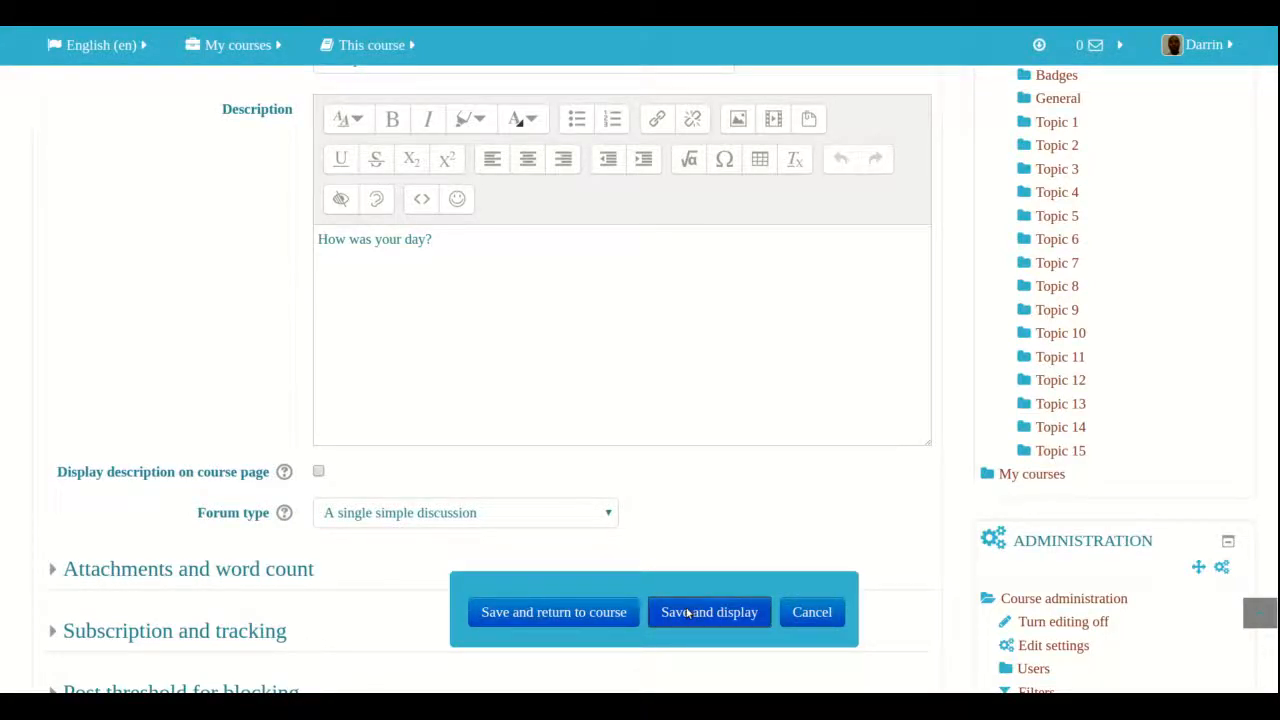
# Save and display the Example 2 forum to see its 'How was your day?' discussion.
pyautogui.click(709, 612)
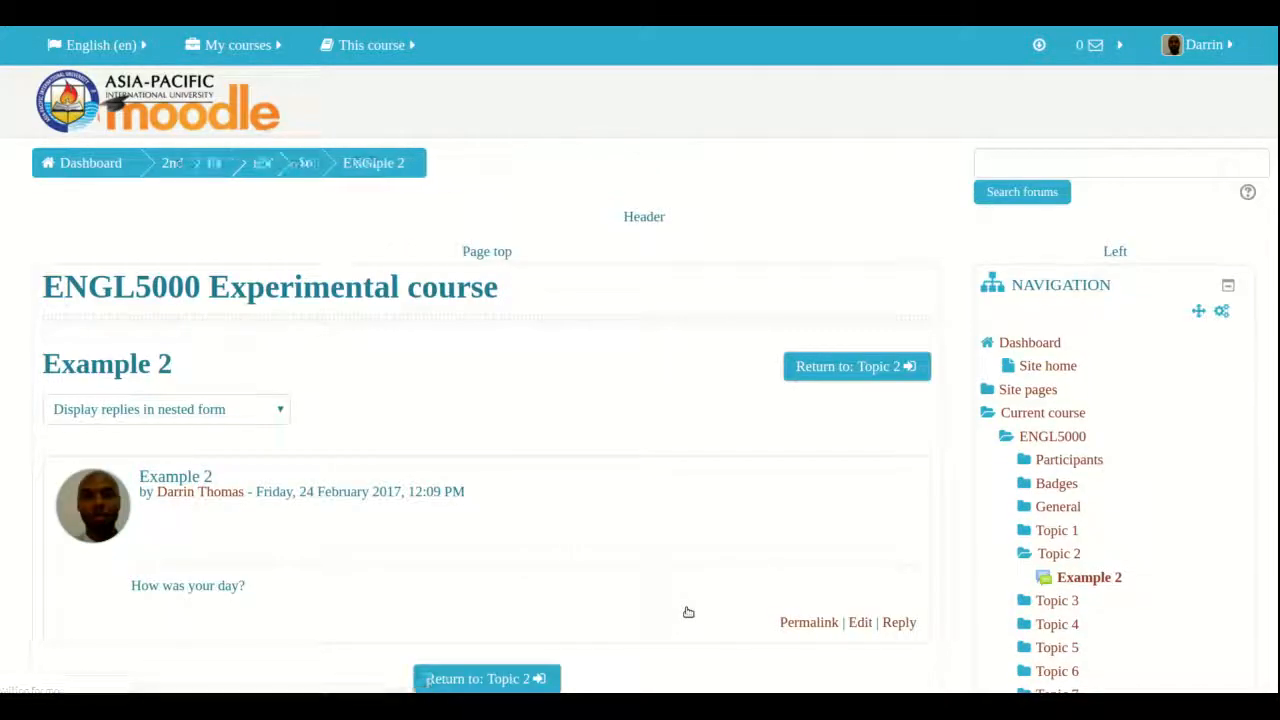
pyautogui.scroll(-3)
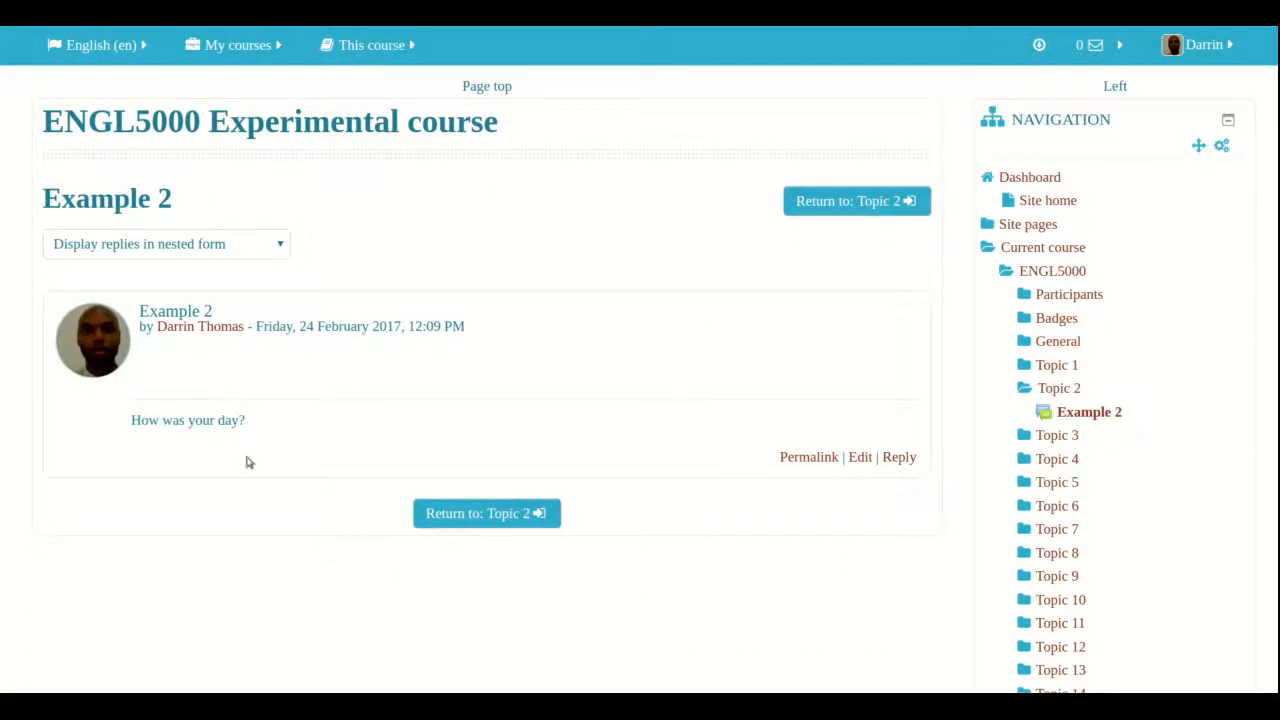
pyautogui.moveTo(208, 200)
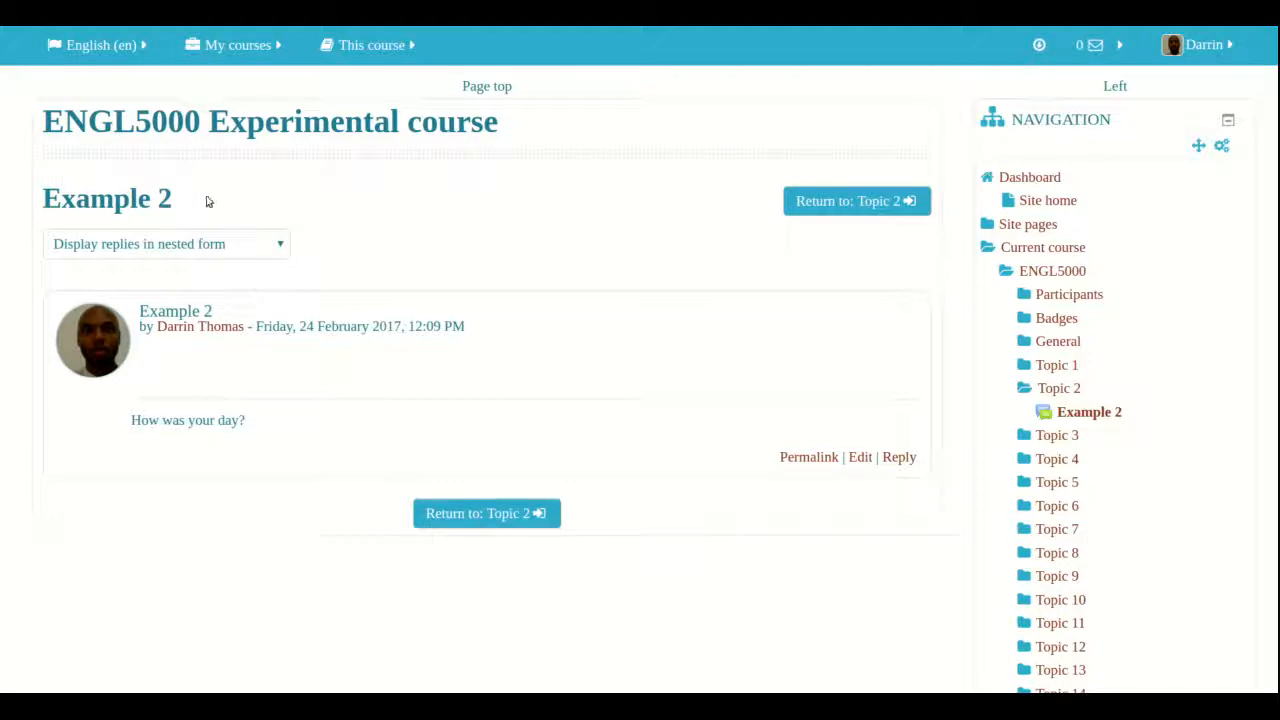
pyautogui.moveTo(146, 371)
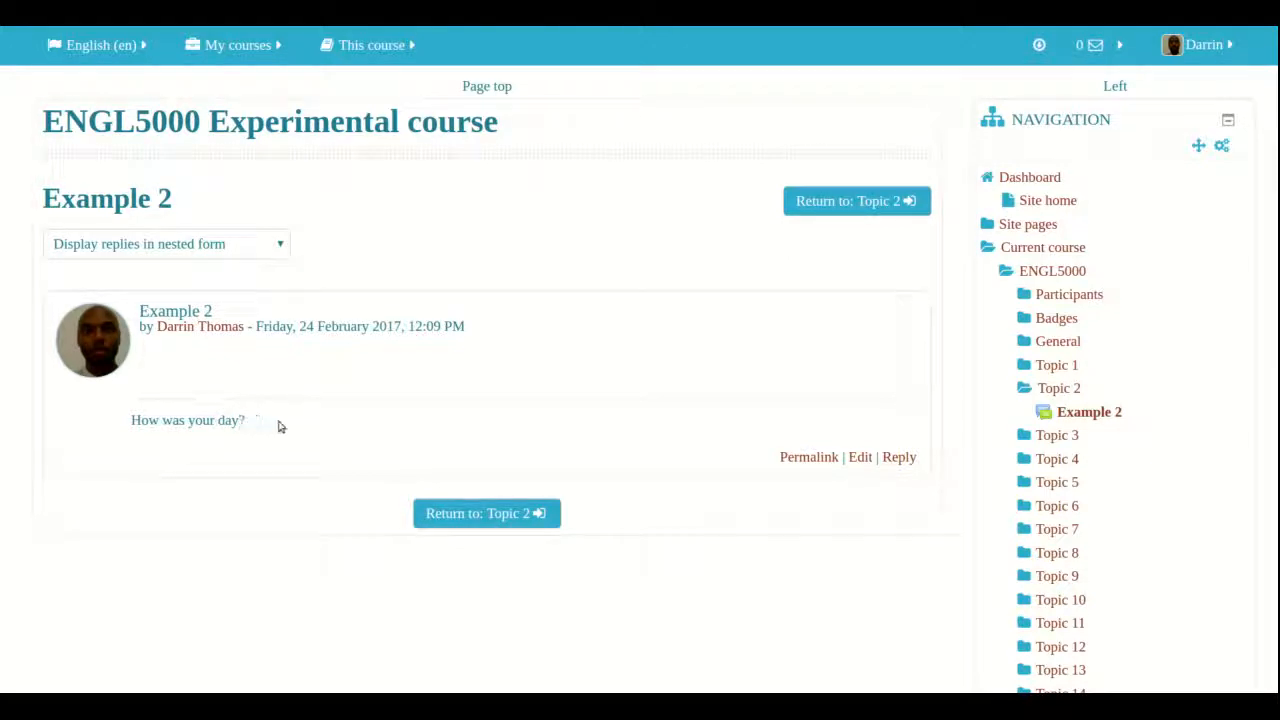
pyautogui.moveTo(305, 431)
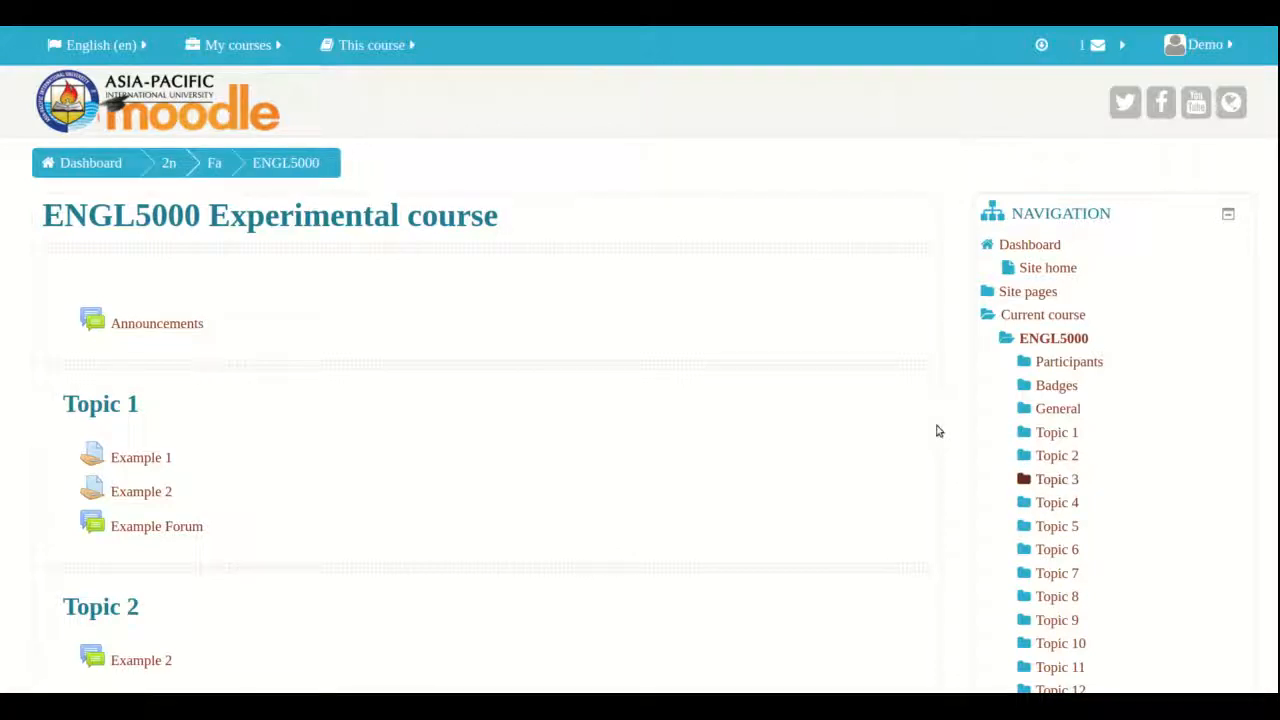
# Open the Example 2 forum under Topic 2 as the Demo user.
pyautogui.scroll(-3)
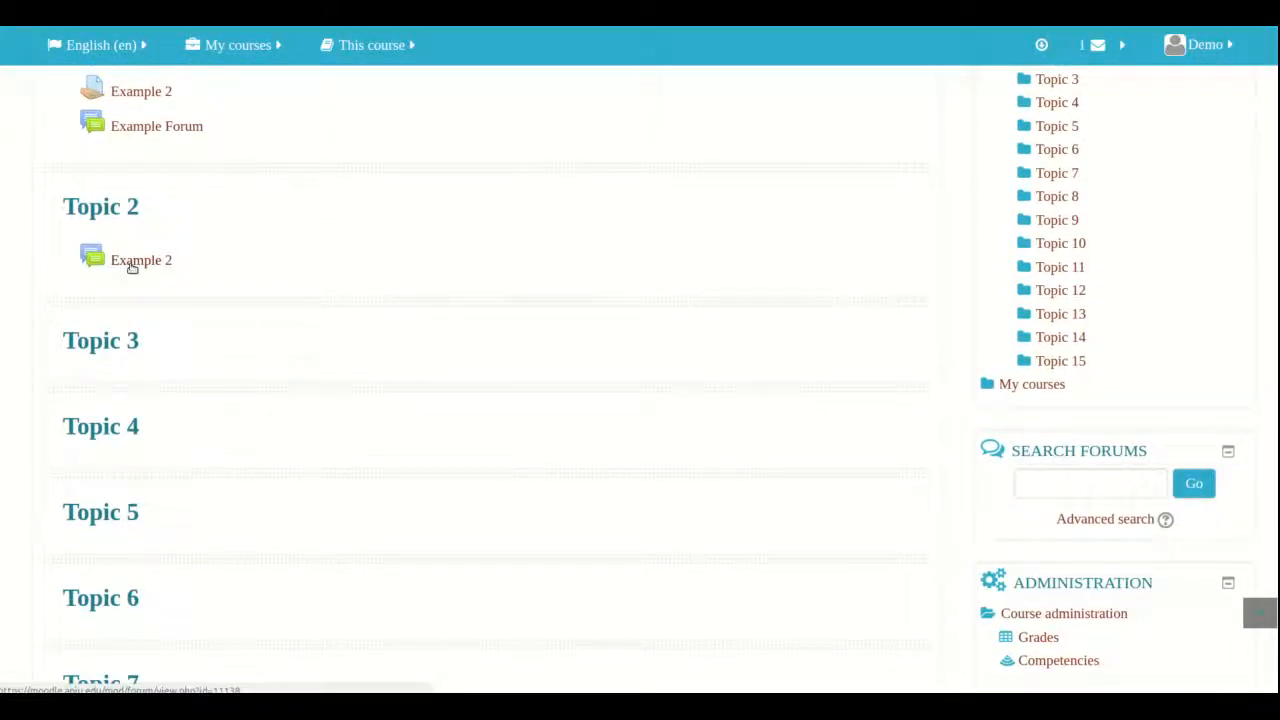
pyautogui.click(141, 260)
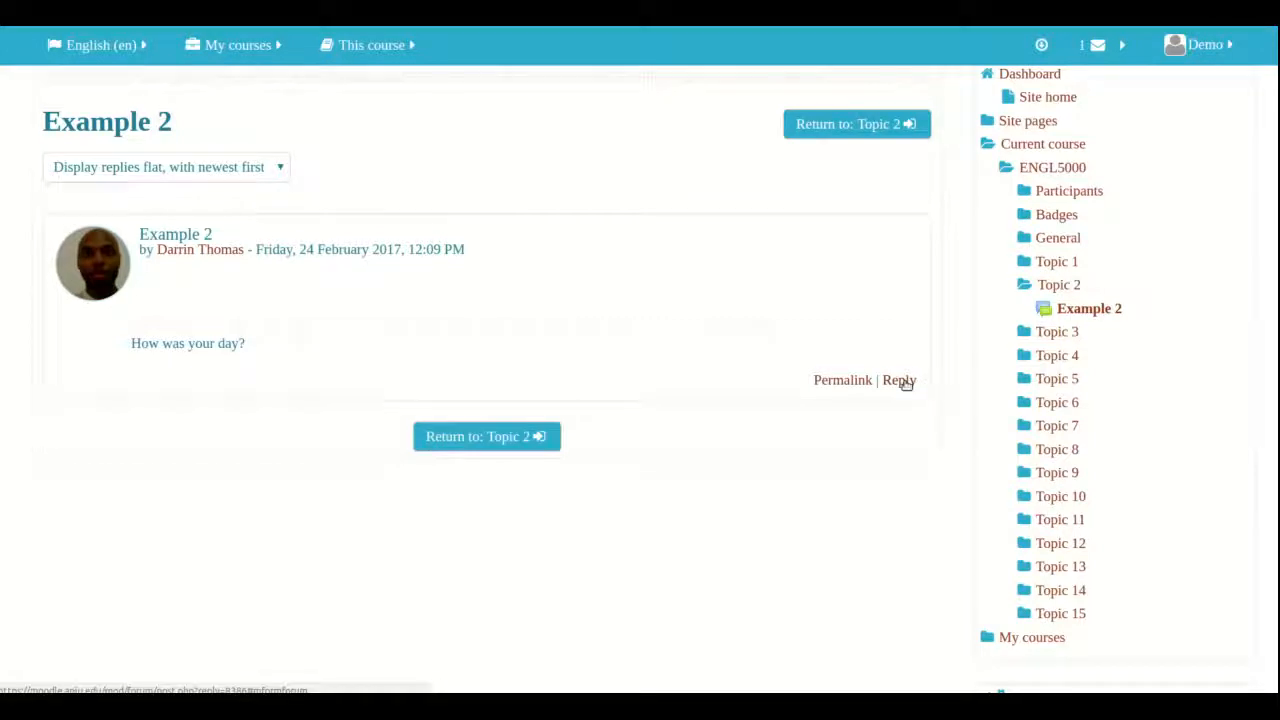
# Reply 'Good' to the 'How was your day?' question and post it to the forum.
pyautogui.click(898, 380)
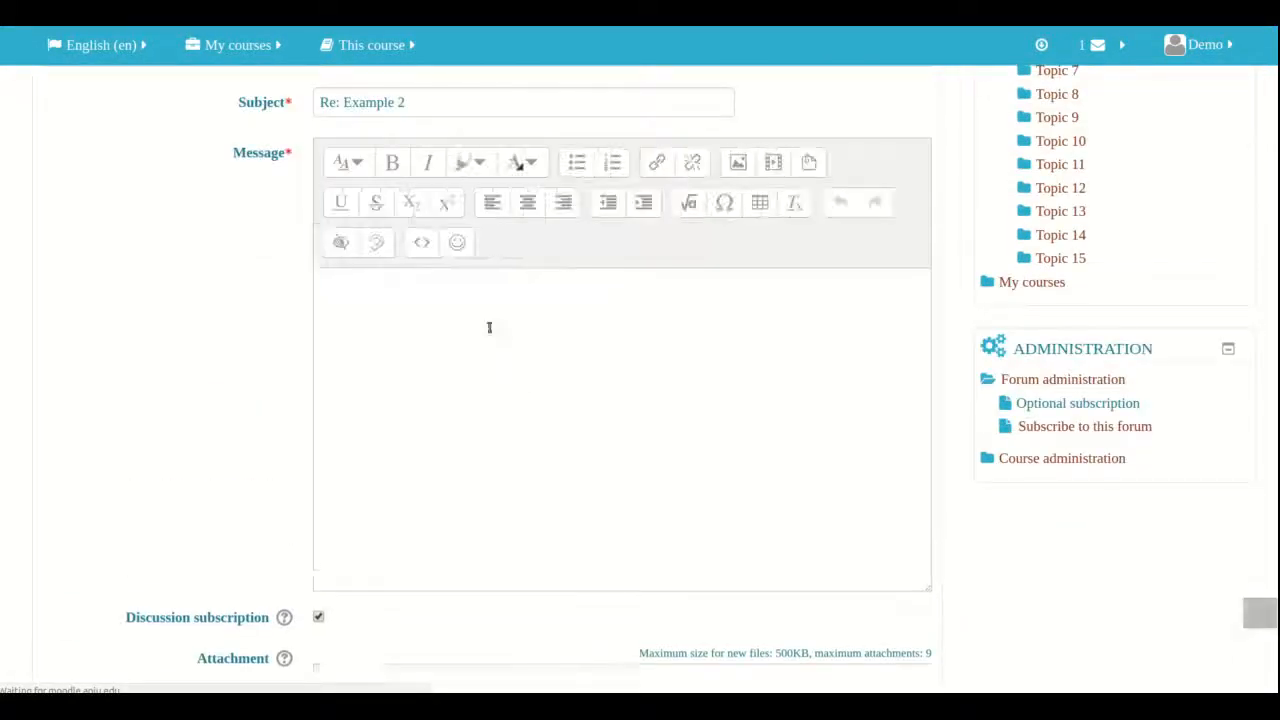
pyautogui.click(490, 330)
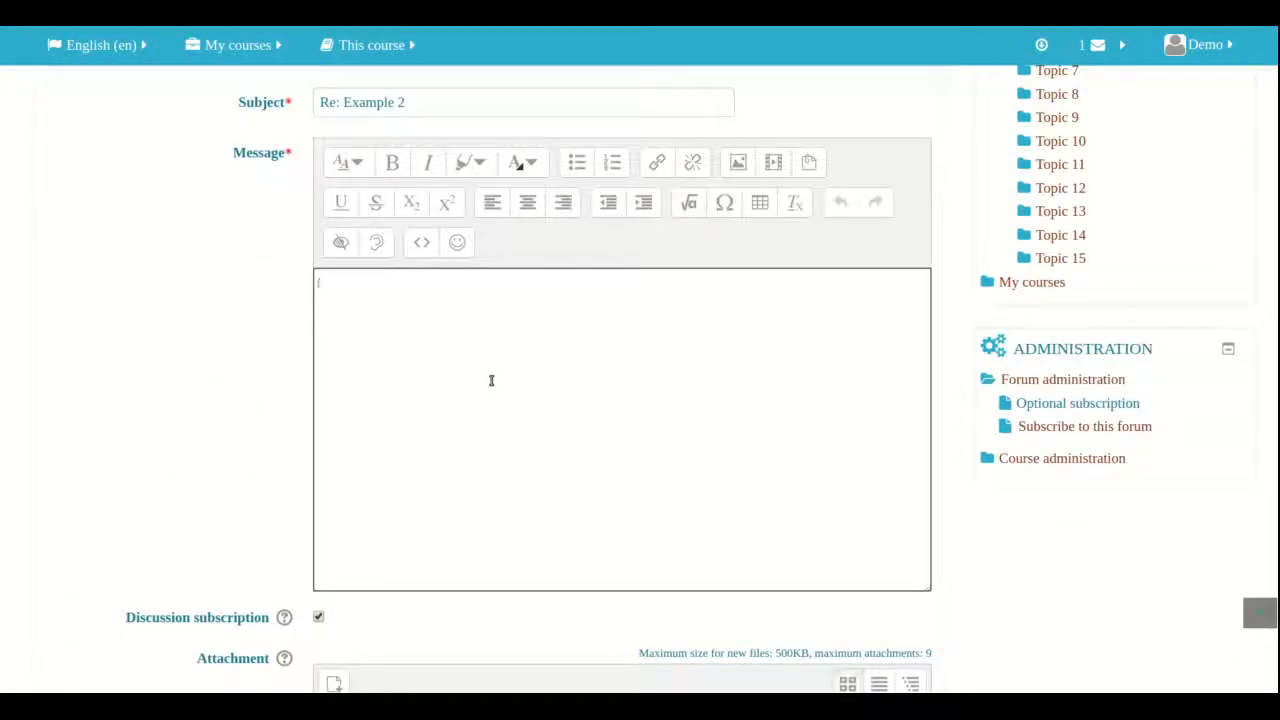
pyautogui.write('Good')
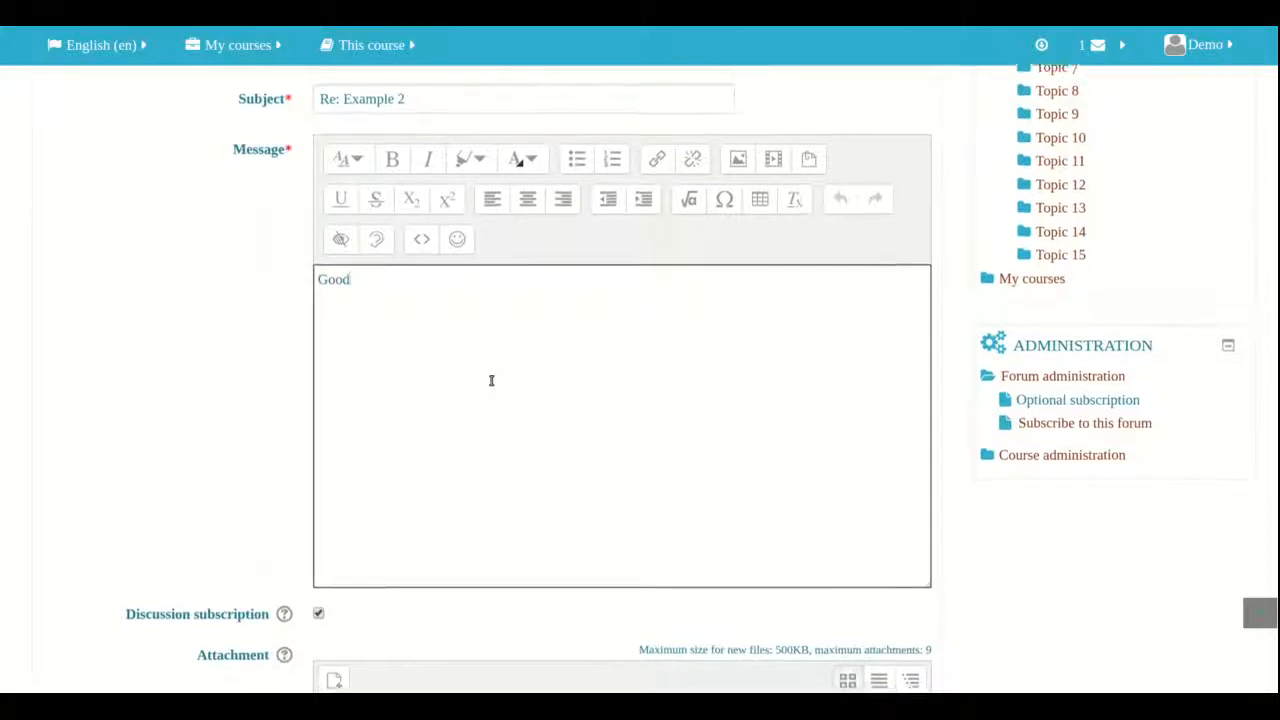
pyautogui.scroll(-3)
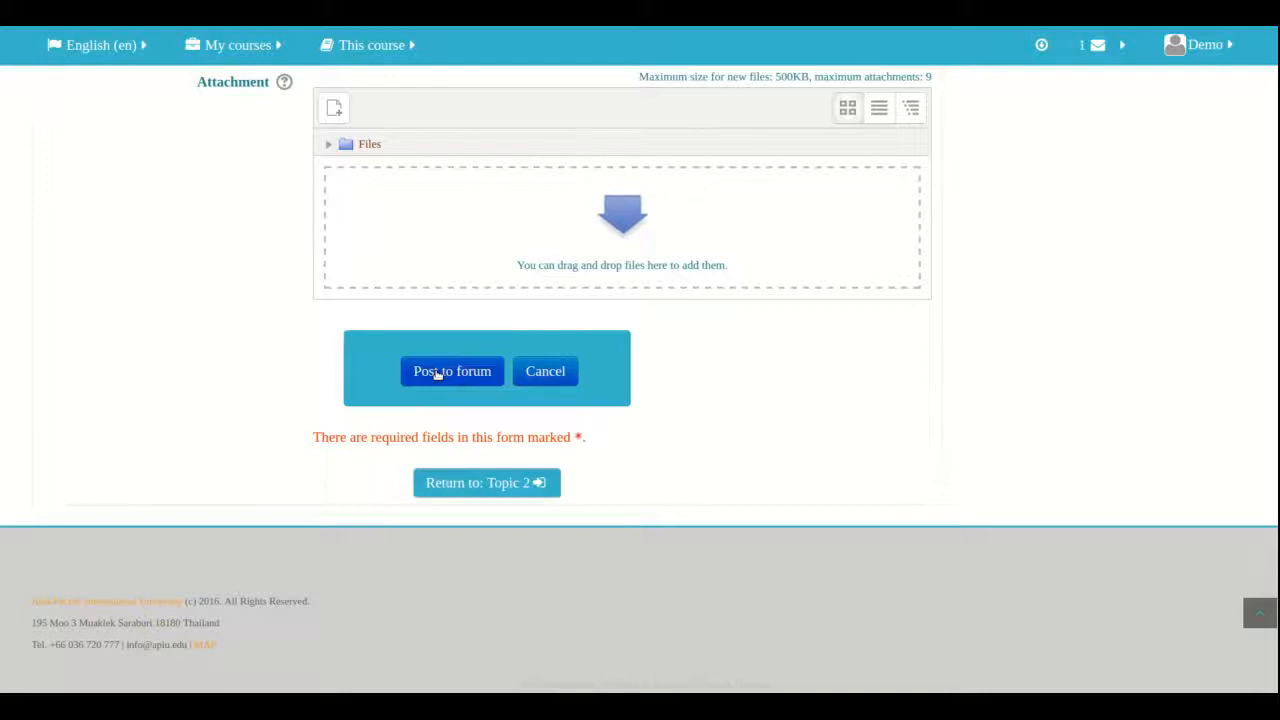
pyautogui.click(452, 371)
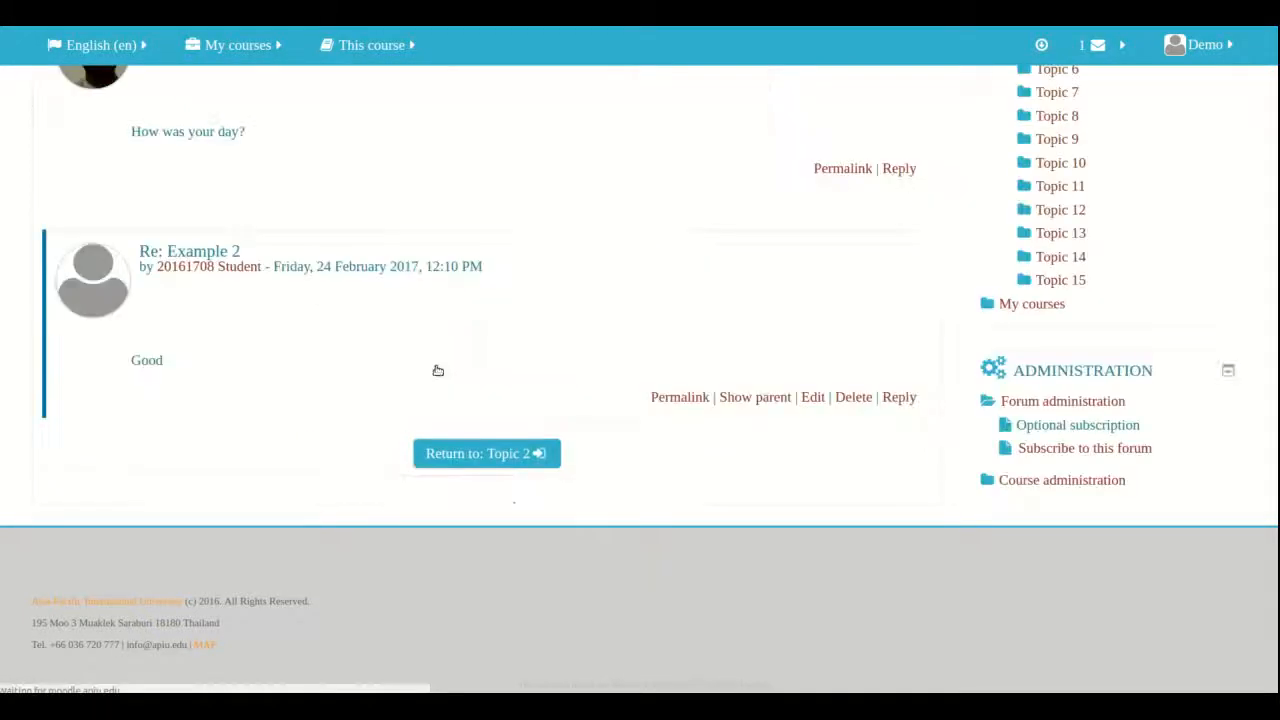
pyautogui.scroll(3)
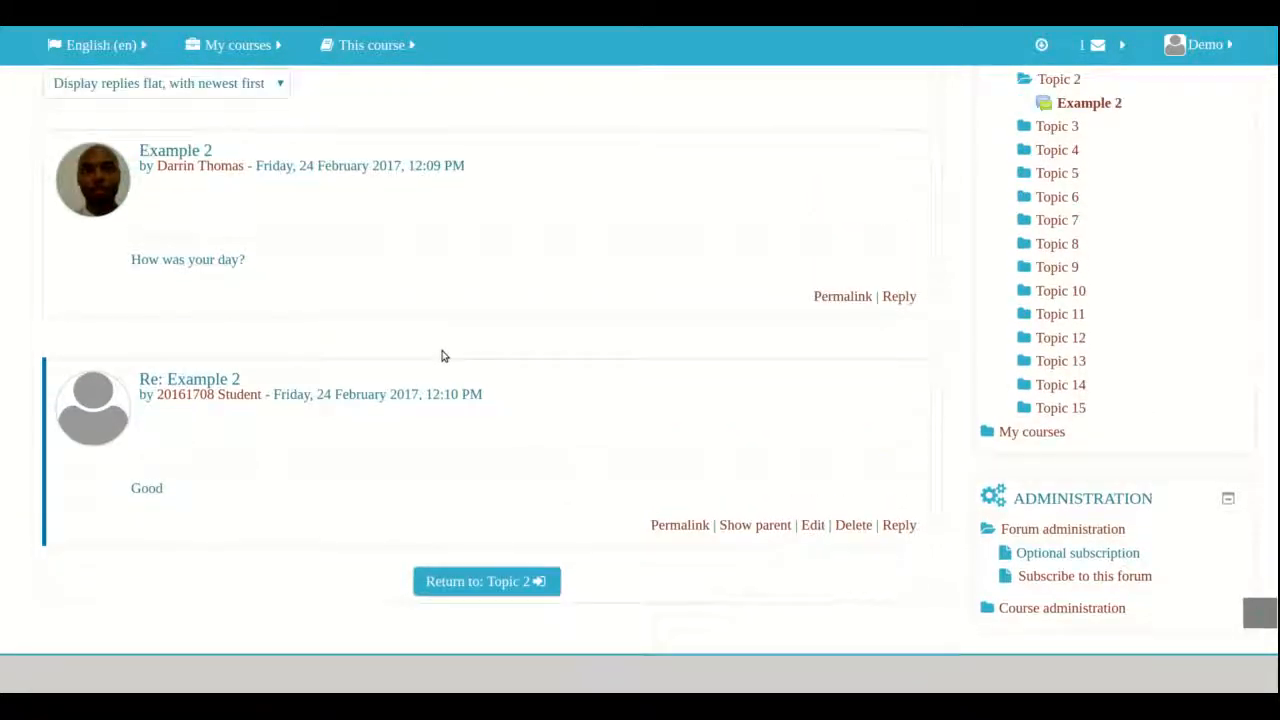
pyautogui.scroll(-3)
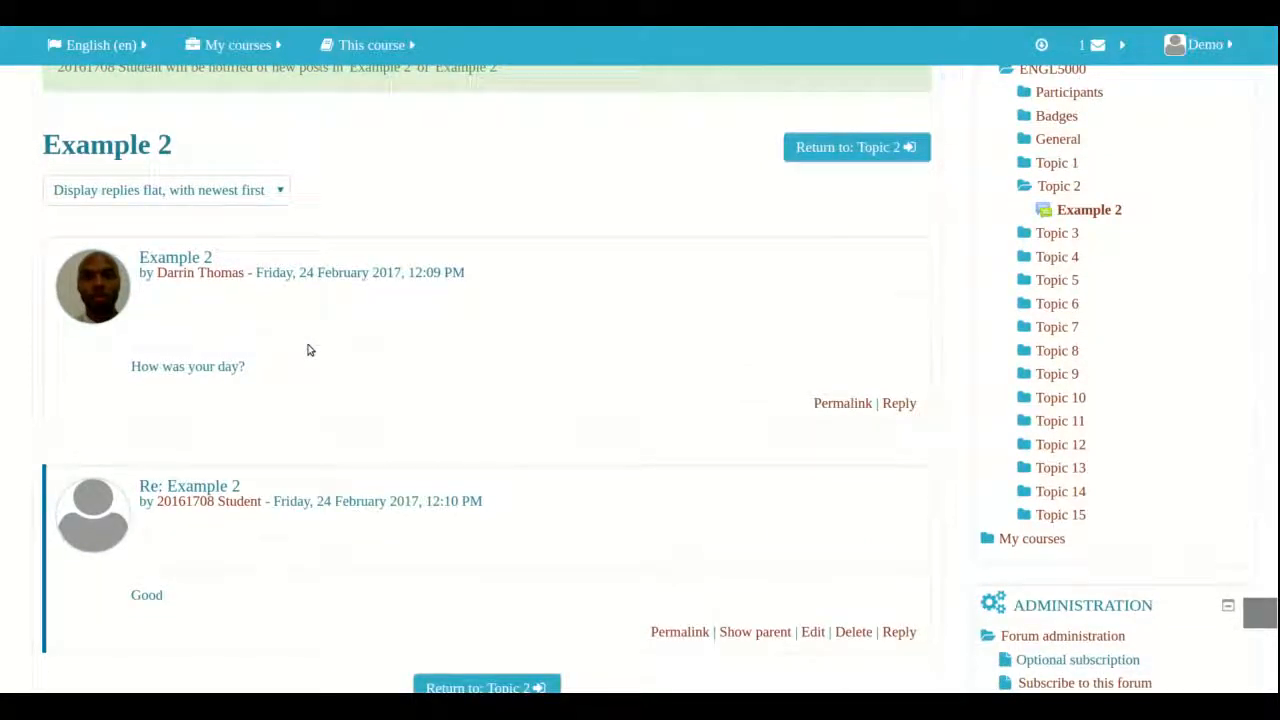
pyautogui.scroll(-3)
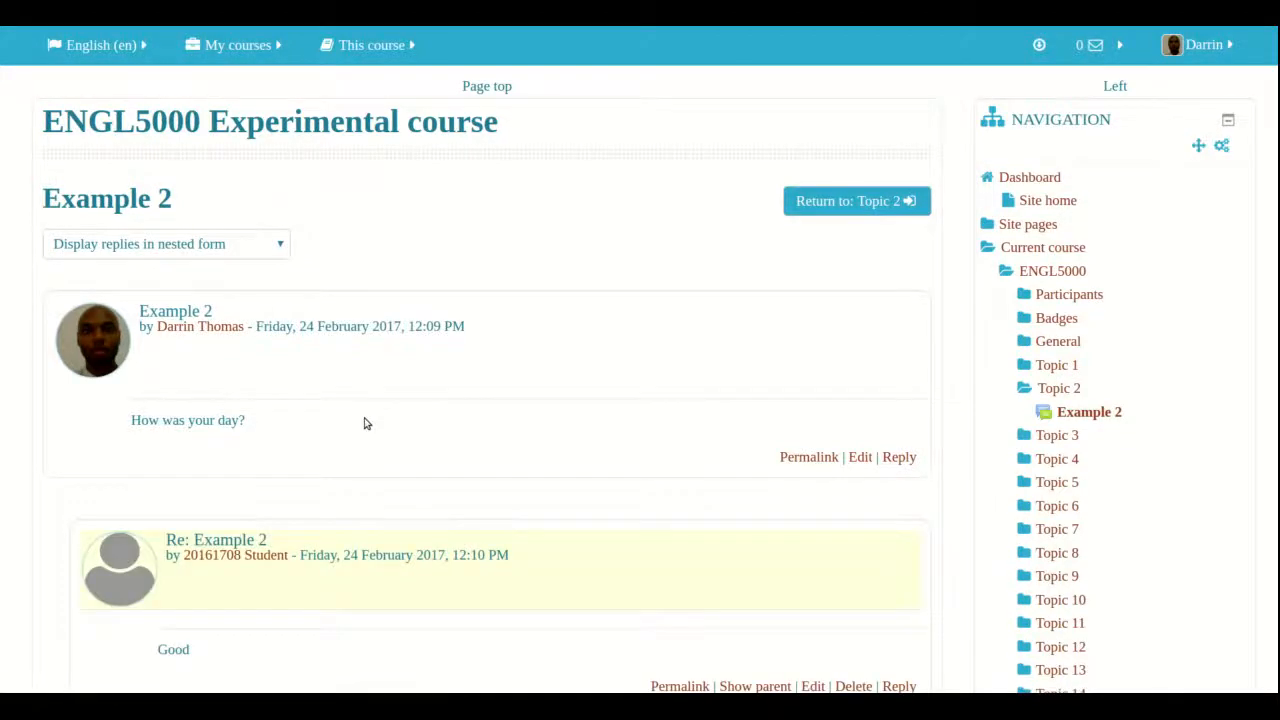
pyautogui.scroll(-3)
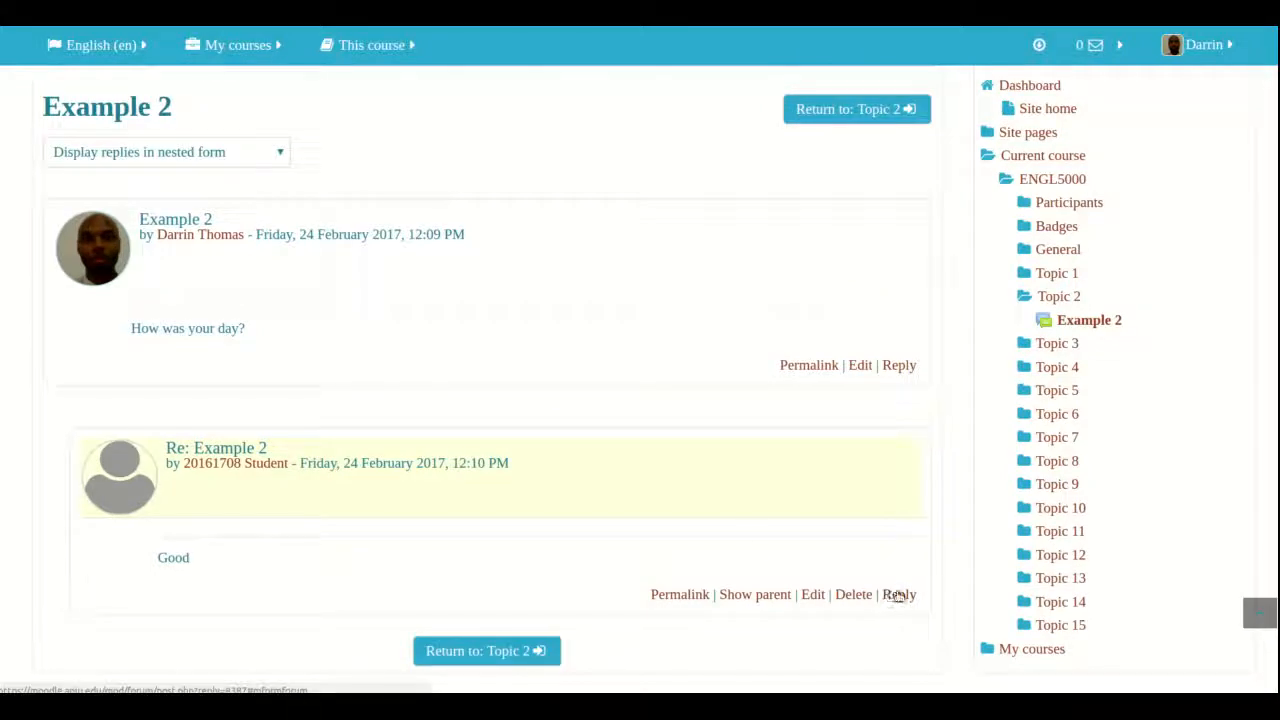
pyautogui.moveTo(899, 597)
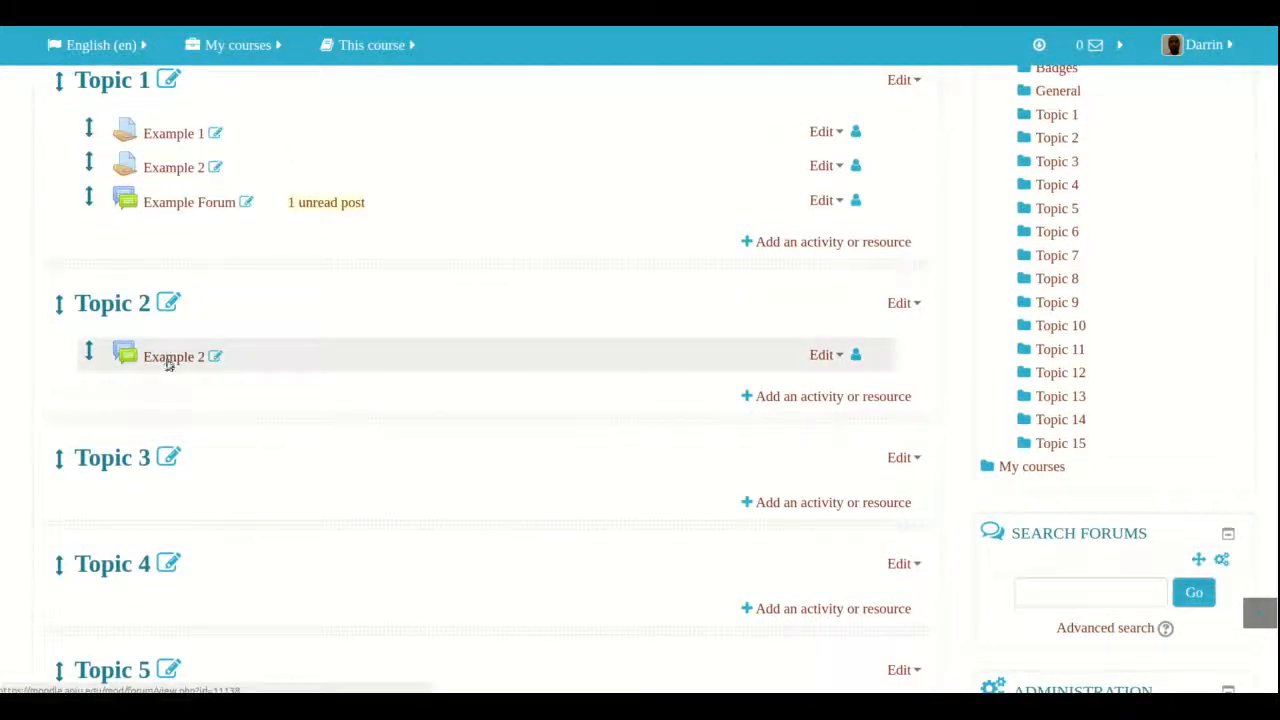
pyautogui.moveTo(185, 202)
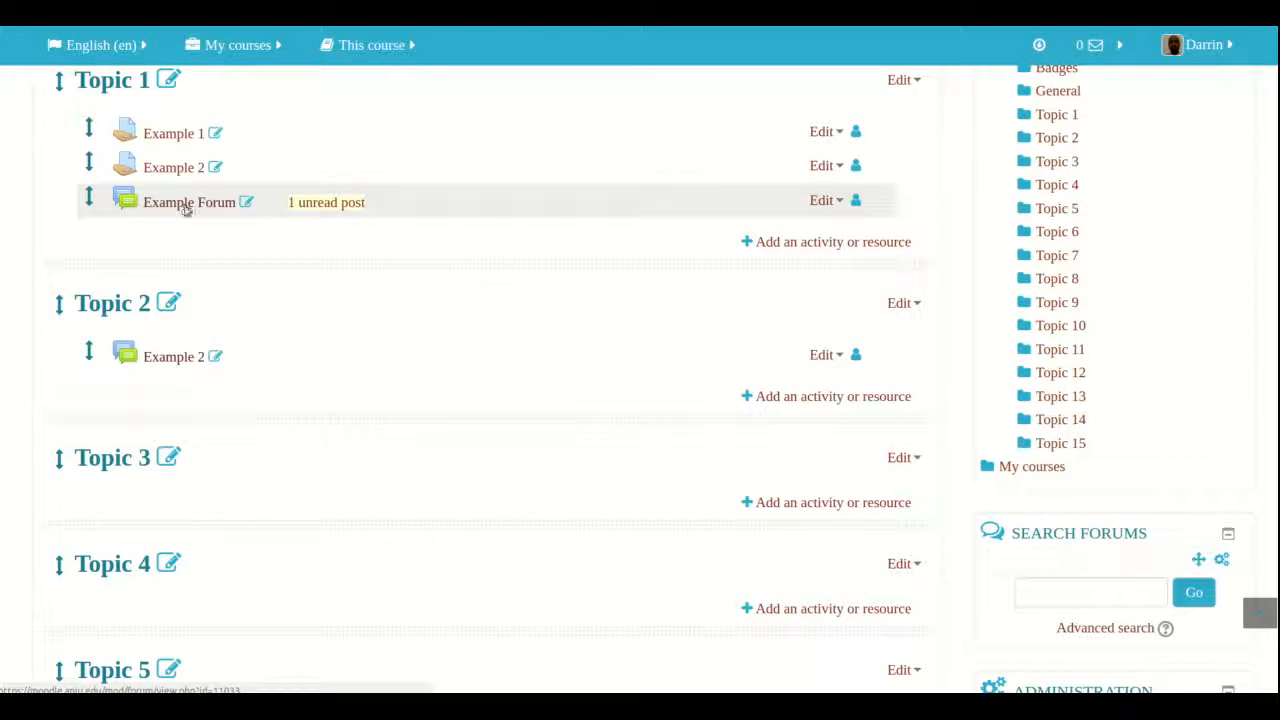
# Open the Example Forum under Topic 1 to view its discussion list.
pyautogui.click(189, 202)
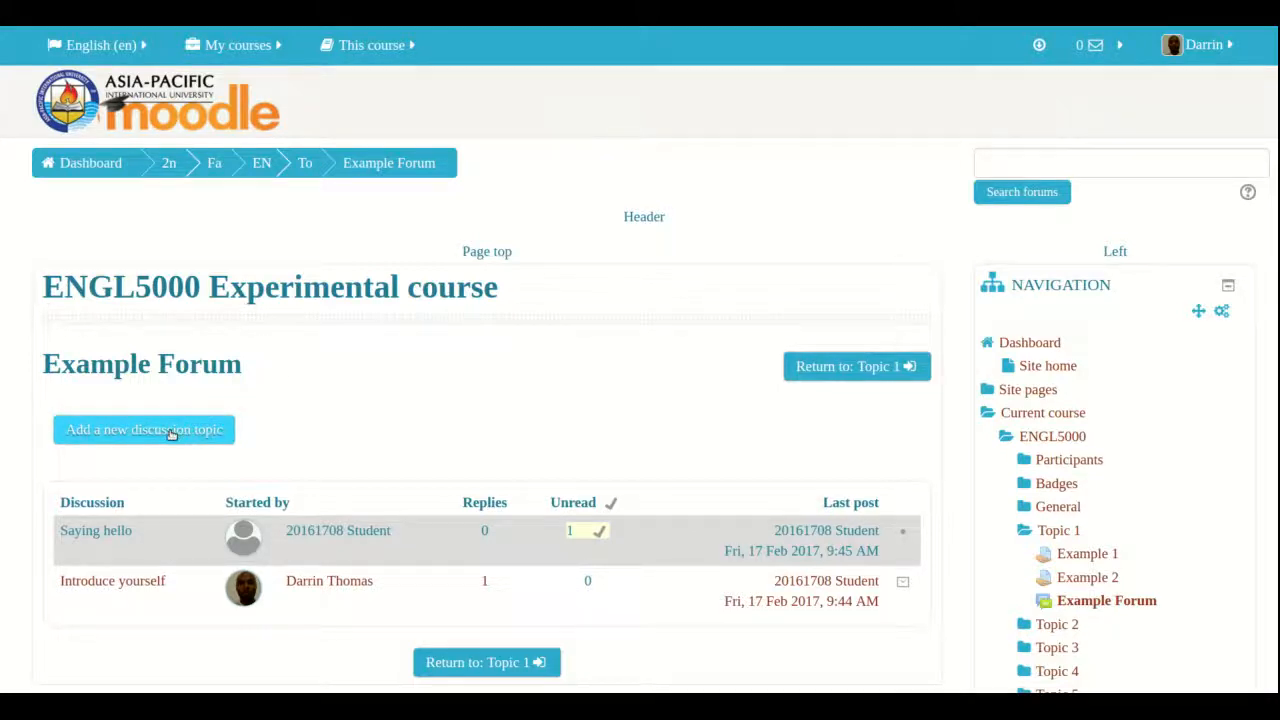
pyautogui.moveTo(166, 447)
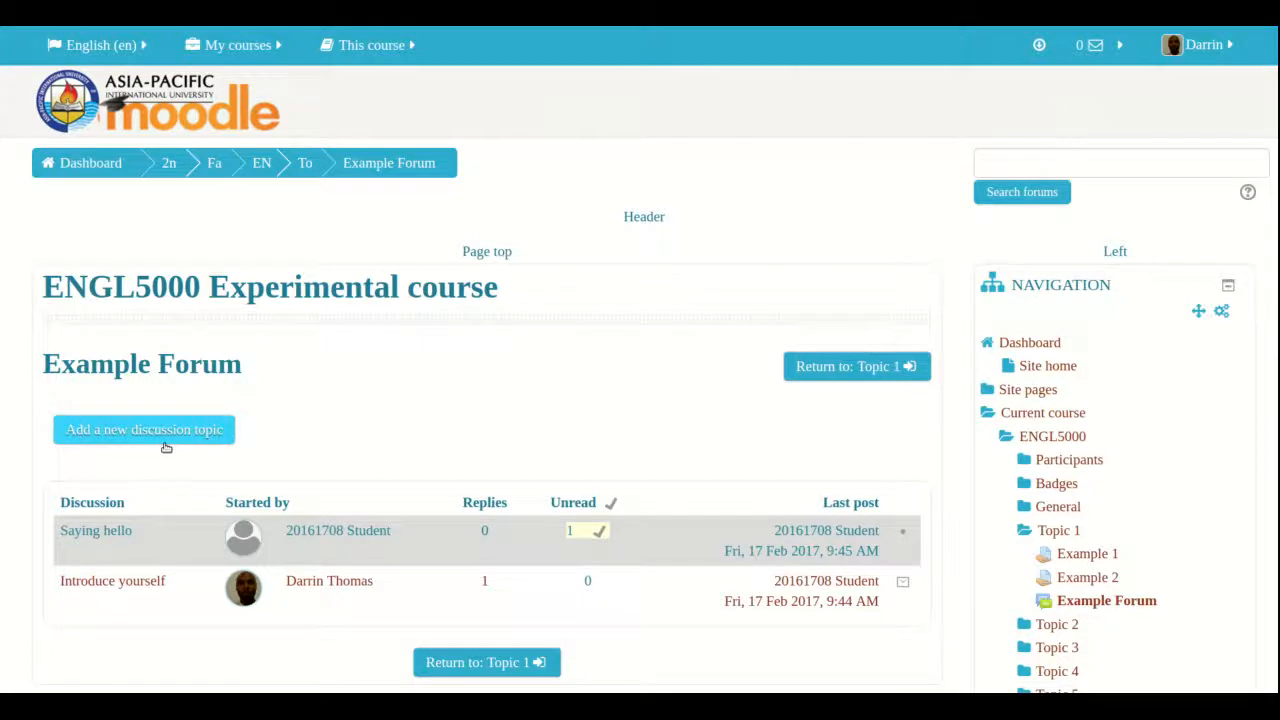
pyautogui.scroll(-3)
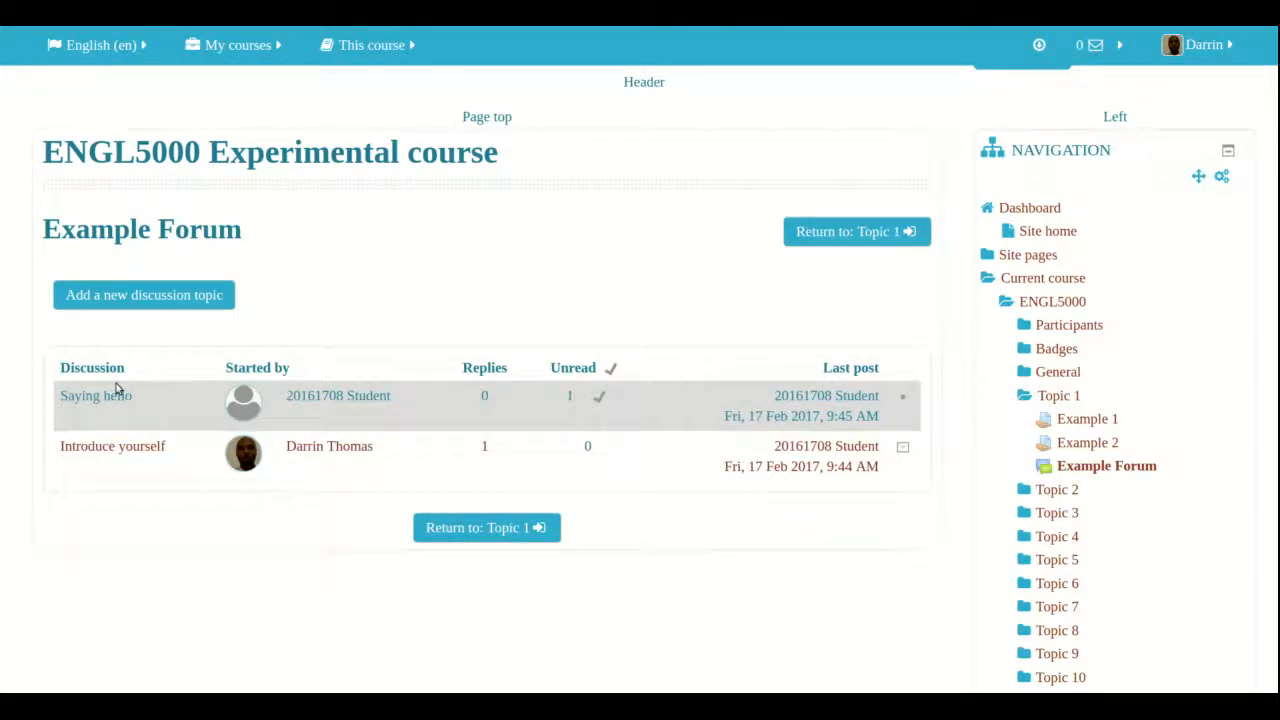
pyautogui.moveTo(96, 395)
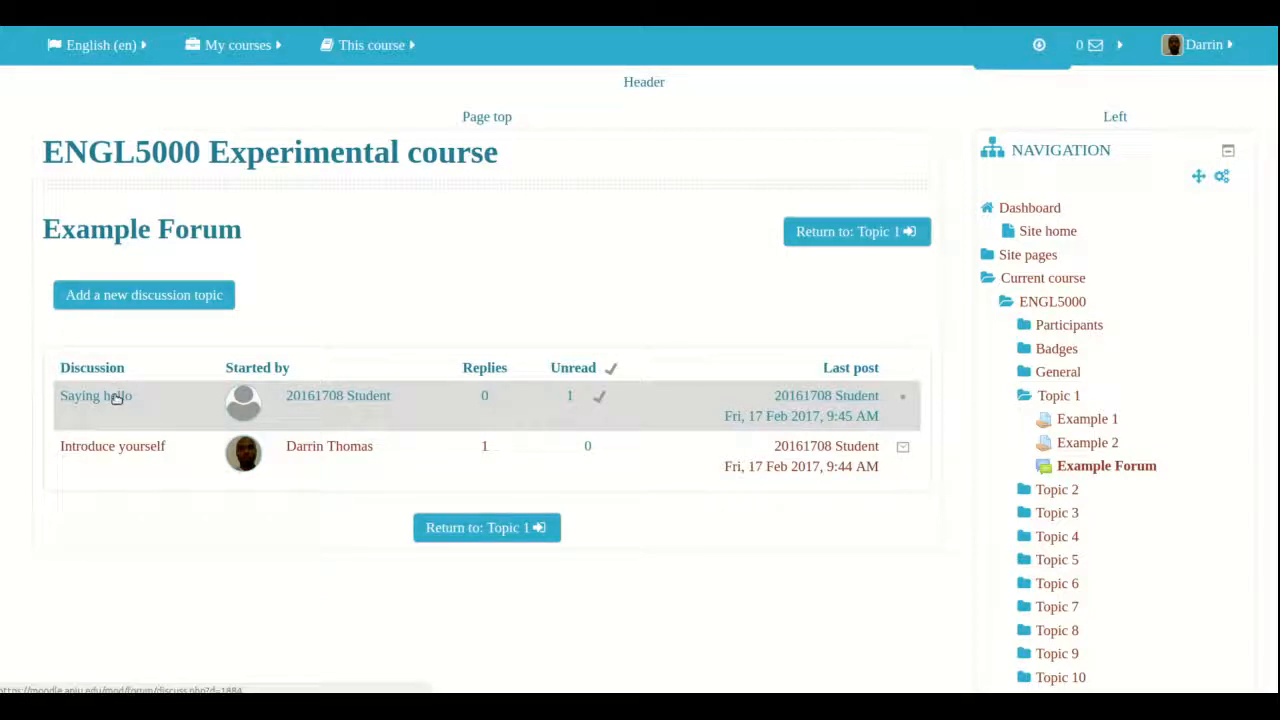